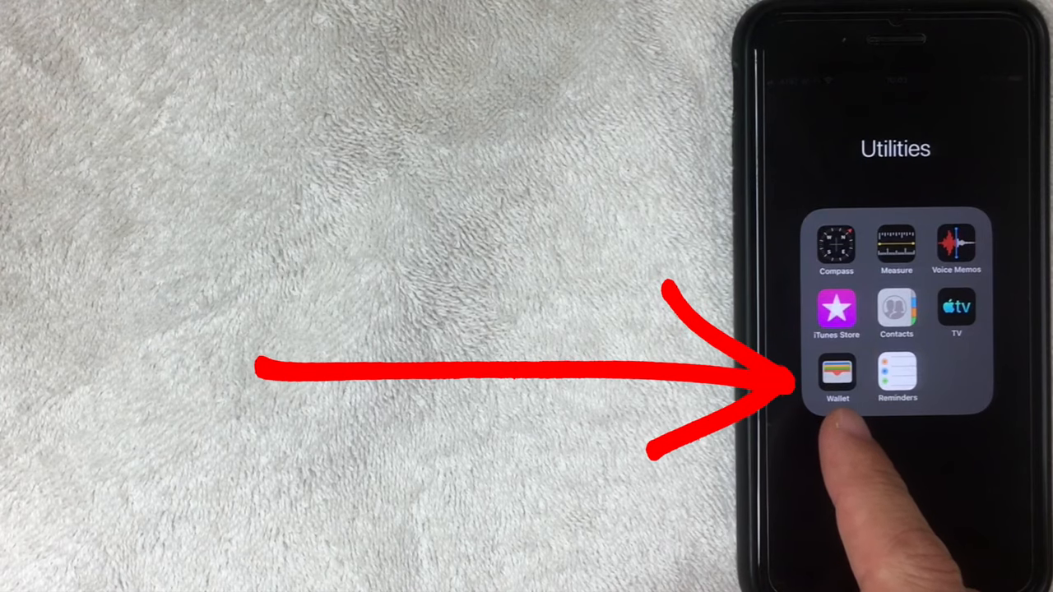
Step: Launch the Wallet app from the Utilities folder on the Home Screen
{"action": "left_click", "coordinate": [836, 374]}
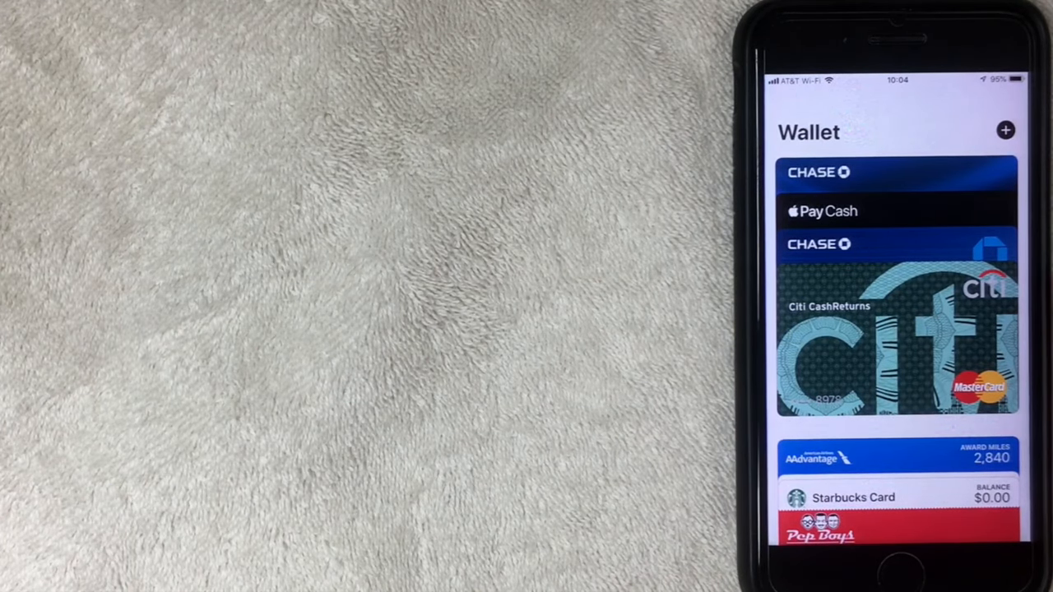
Step: Open the Chase Debit Card's details and scroll down to its removal option
{"action": "left_click", "coordinate": [896, 173]}
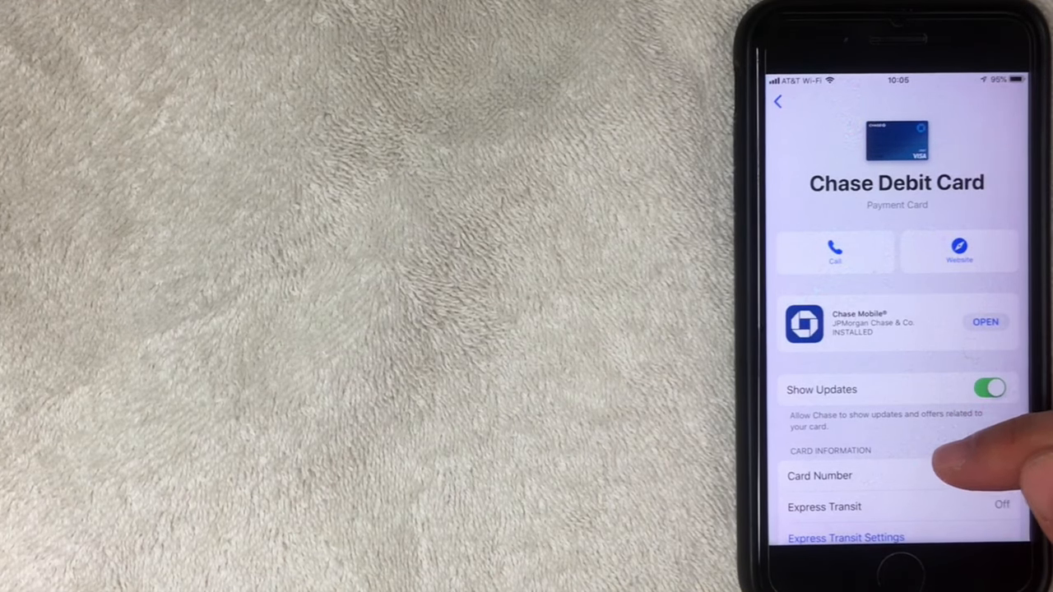
{"action": "scroll", "scroll_direction": "down", "scroll_amount": 3}
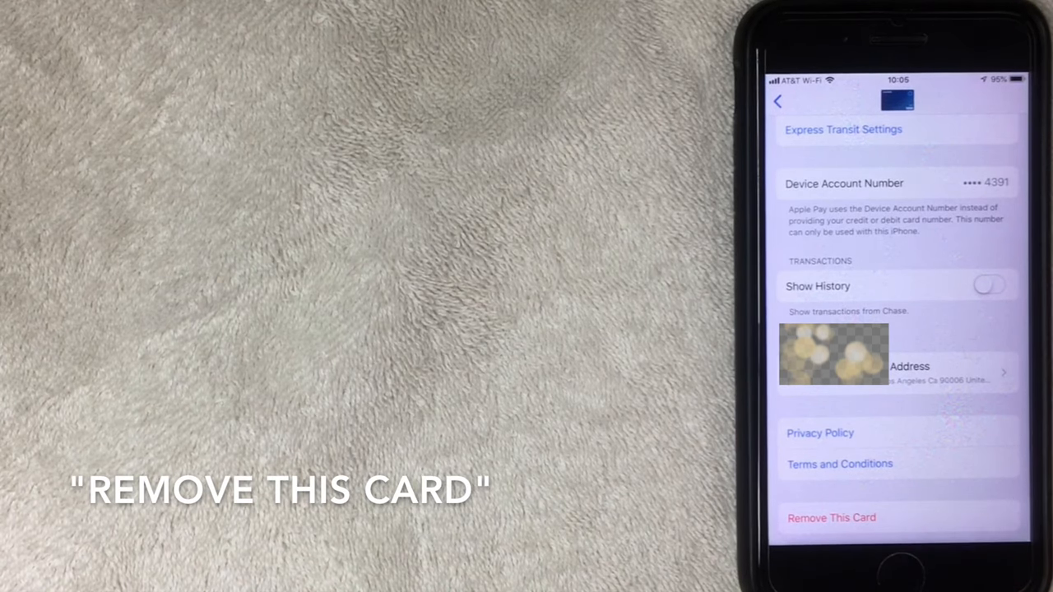
Step: Remove the Chase Debit Card from Wallet and confirm the removal
{"action": "left_click", "coordinate": [830, 517]}
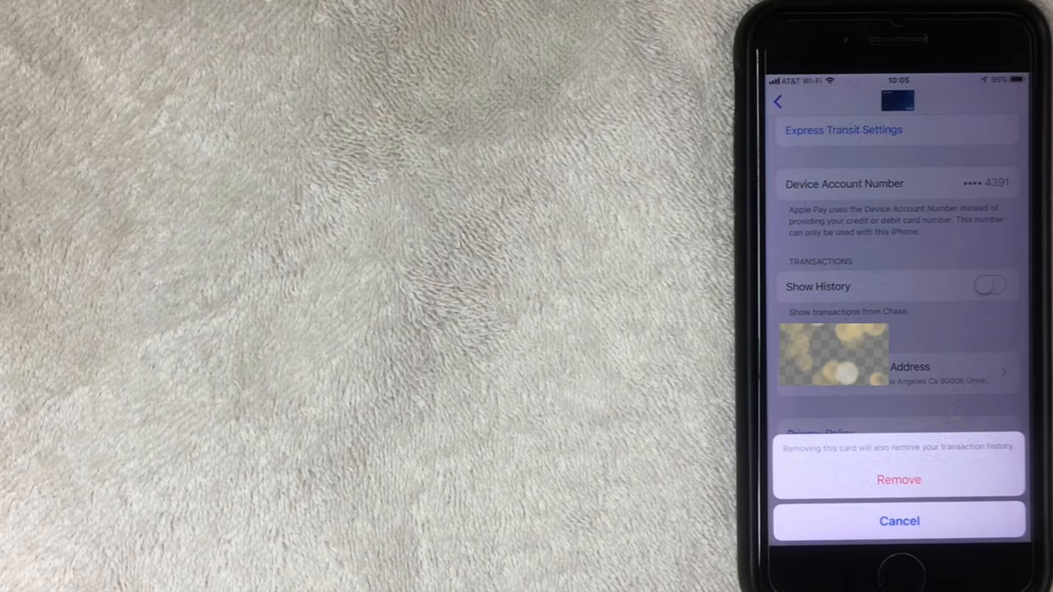
{"action": "left_click", "coordinate": [899, 520]}
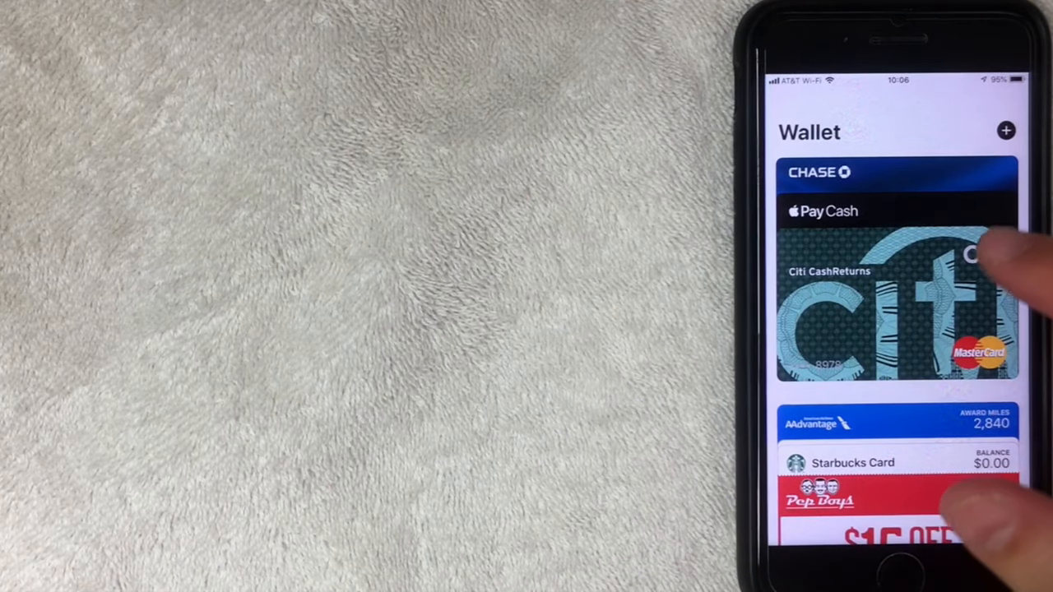
{"action": "left_click", "coordinate": [896, 309]}
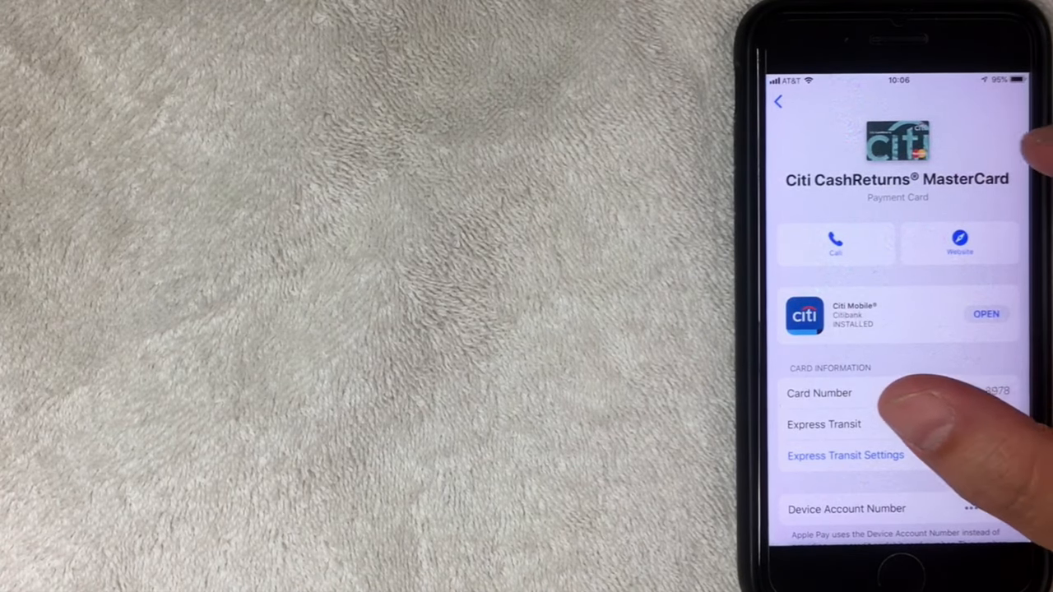
{"action": "left_click", "coordinate": [776, 101]}
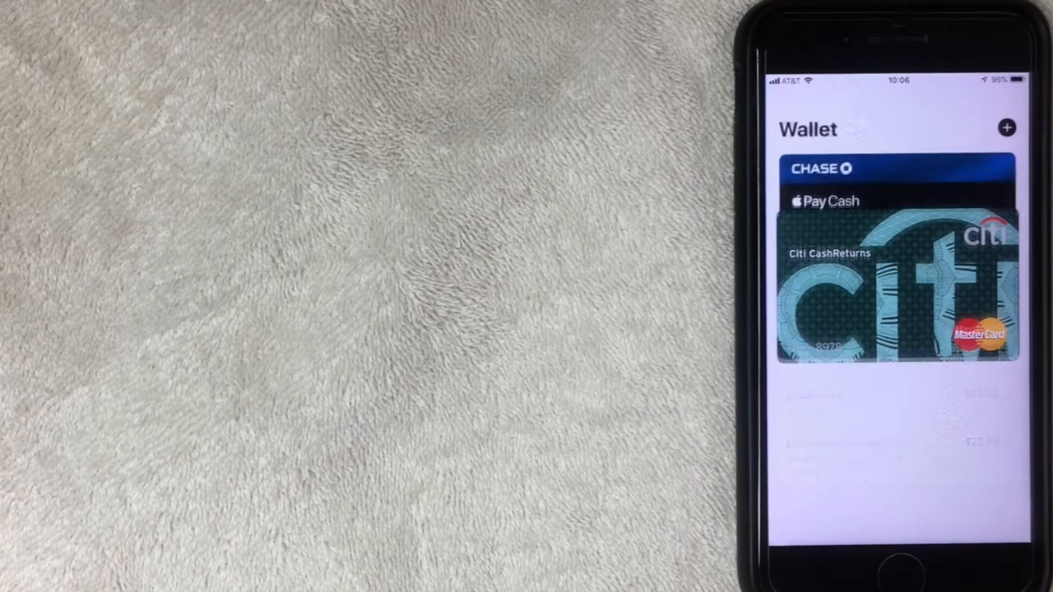